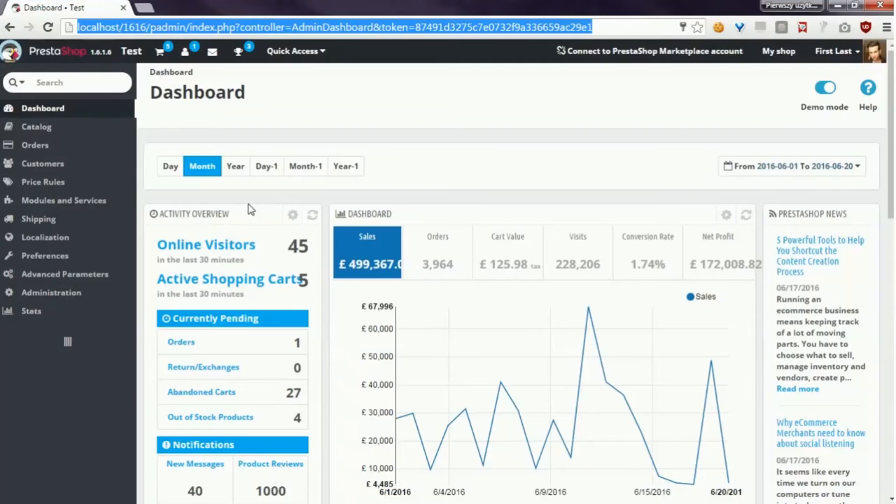
{"action": "mouse_move", "coordinate": [117, 210]}
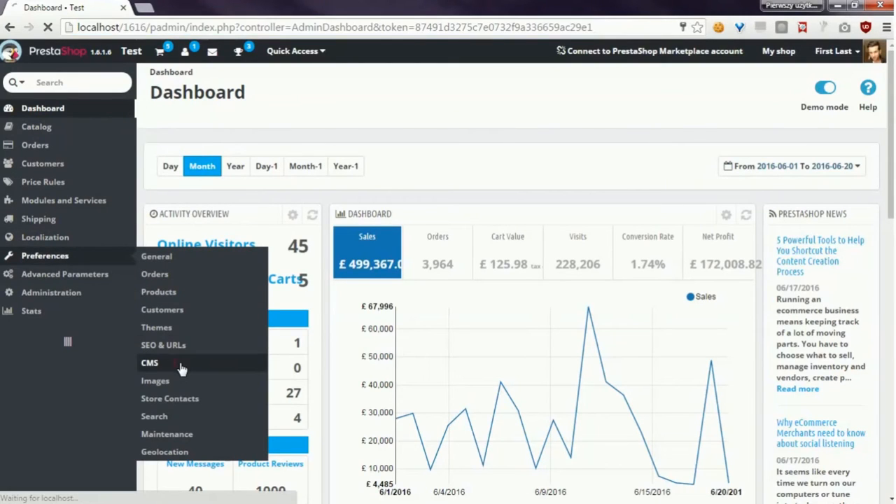
Step: Open the Delivery CMS page for editing and scroll to its Page content editor
{"action": "left_click", "coordinate": [149, 363]}
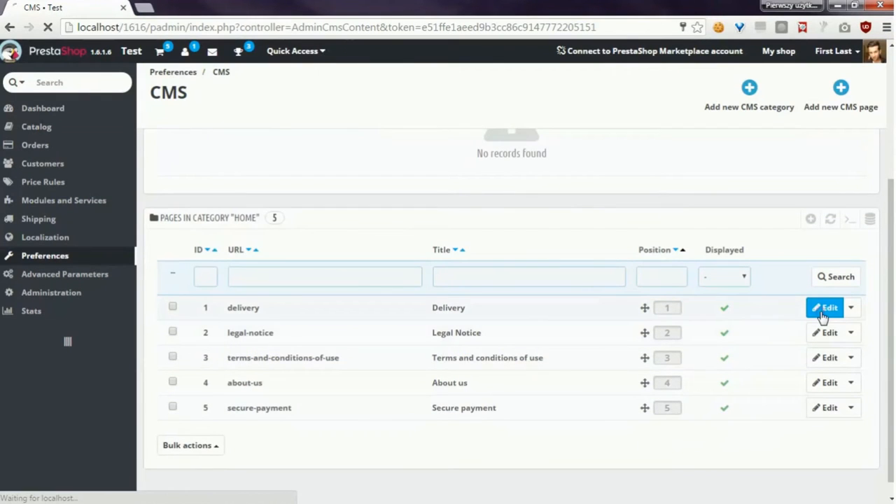
{"action": "left_click", "coordinate": [825, 307]}
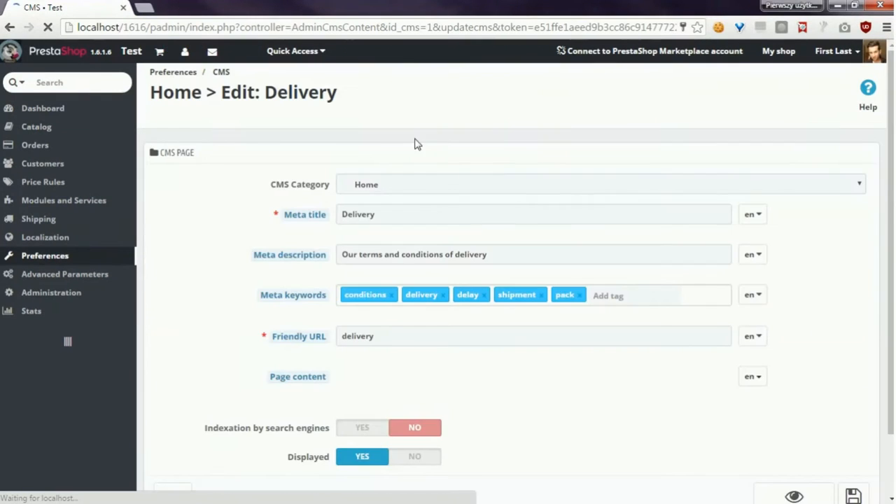
{"action": "scroll", "scroll_direction": "down", "scroll_amount": 3}
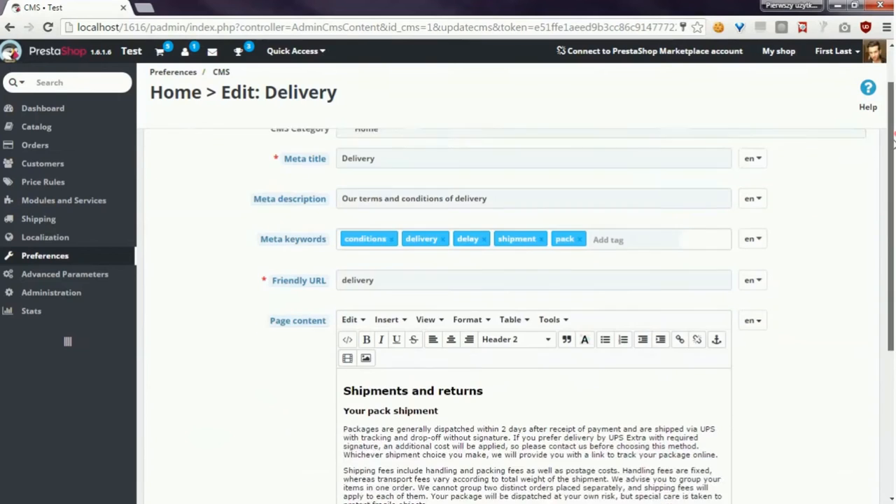
{"action": "scroll", "scroll_direction": "down", "scroll_amount": 3}
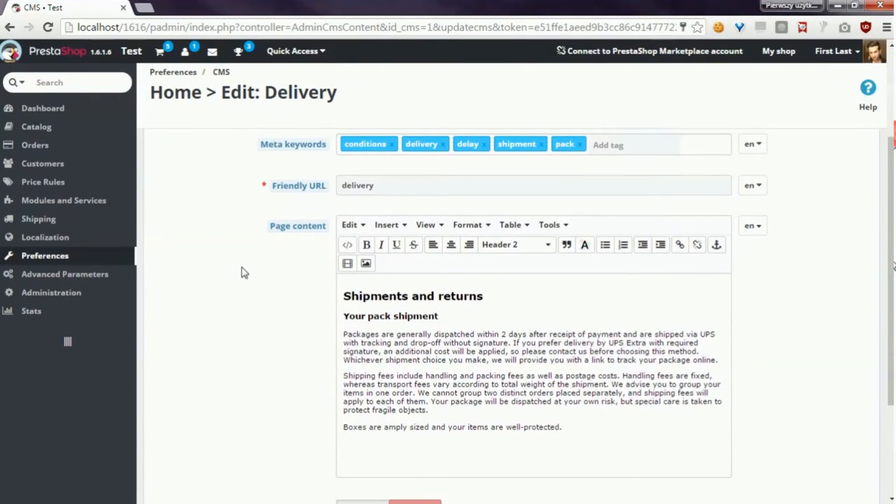
{"action": "mouse_move", "coordinate": [507, 273]}
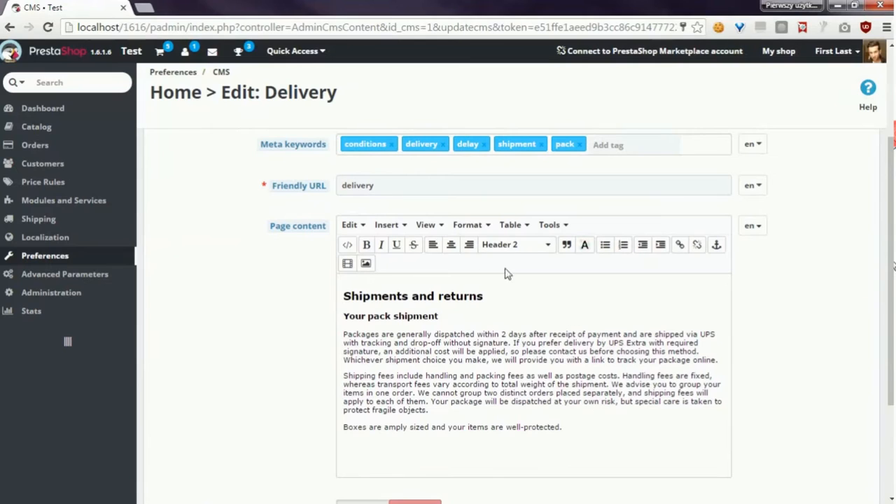
{"action": "mouse_move", "coordinate": [322, 392]}
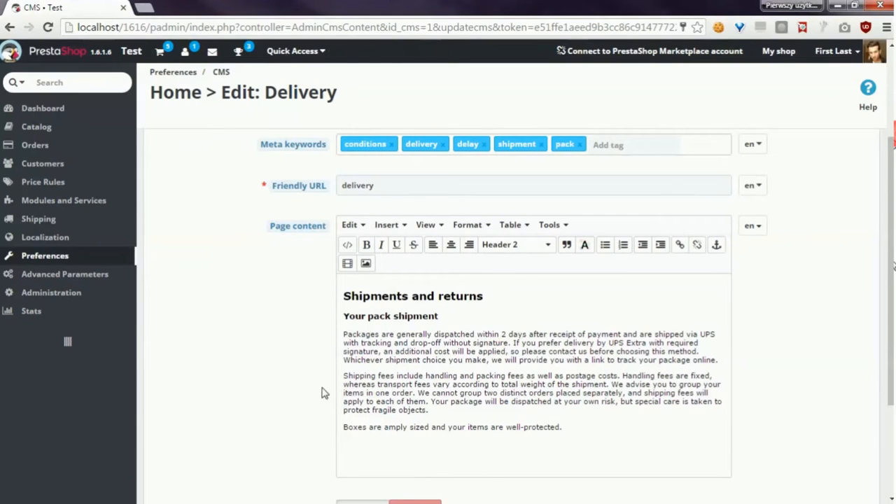
{"action": "mouse_move", "coordinate": [63, 200]}
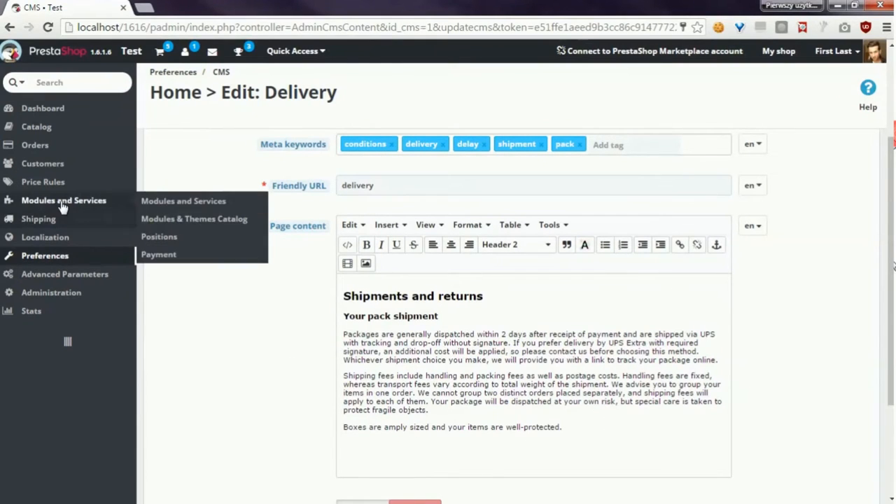
Step: Upload the tinymcepro.zip module package from the modules list
{"action": "left_click", "coordinate": [183, 200]}
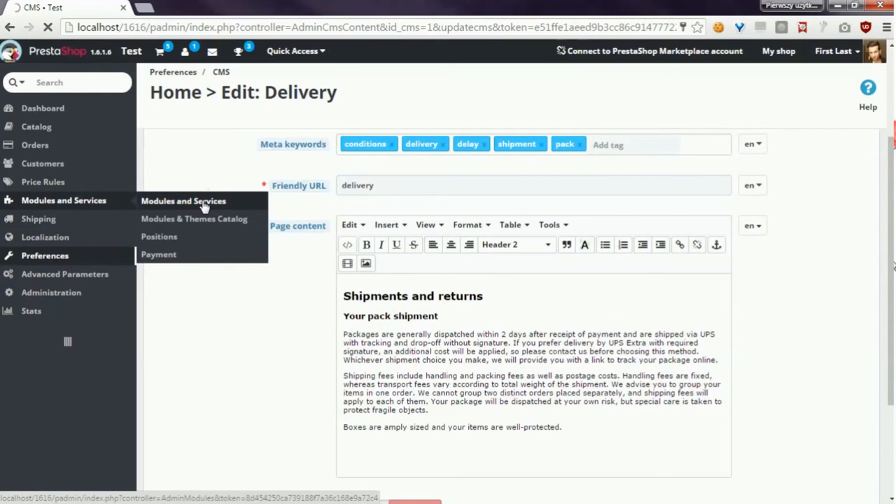
{"action": "left_click", "coordinate": [183, 201]}
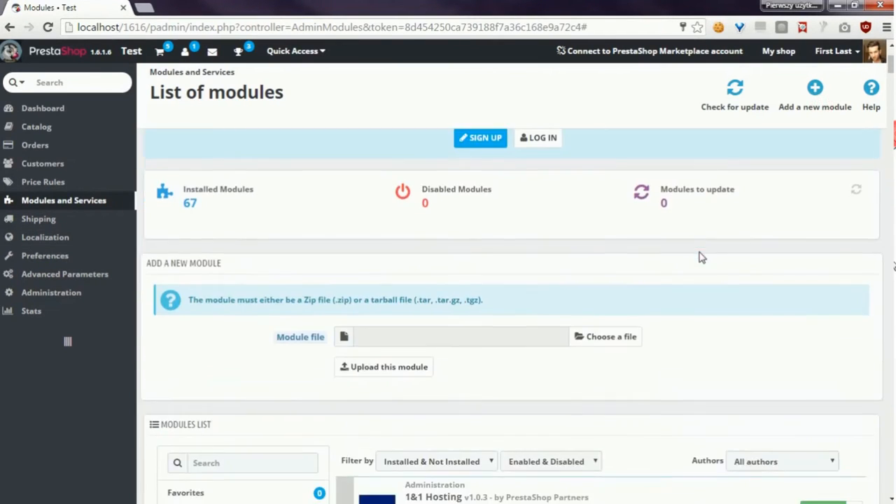
{"action": "left_click", "coordinate": [604, 336]}
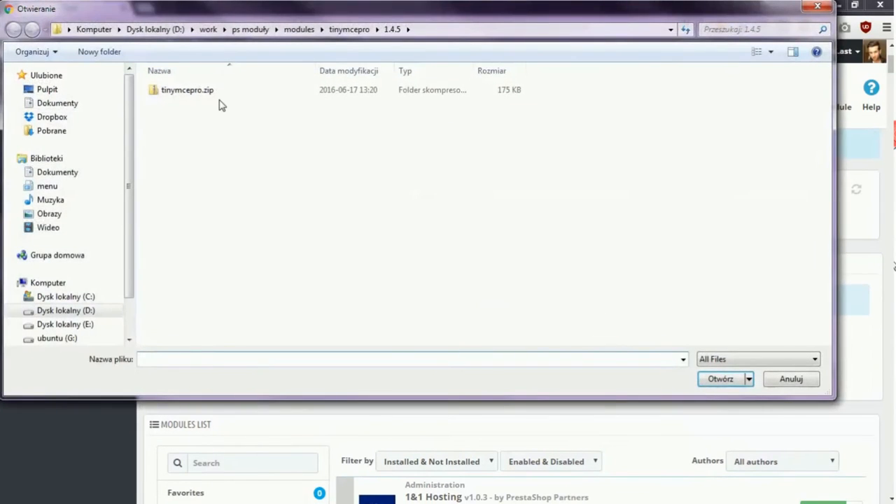
{"action": "left_click", "coordinate": [720, 379]}
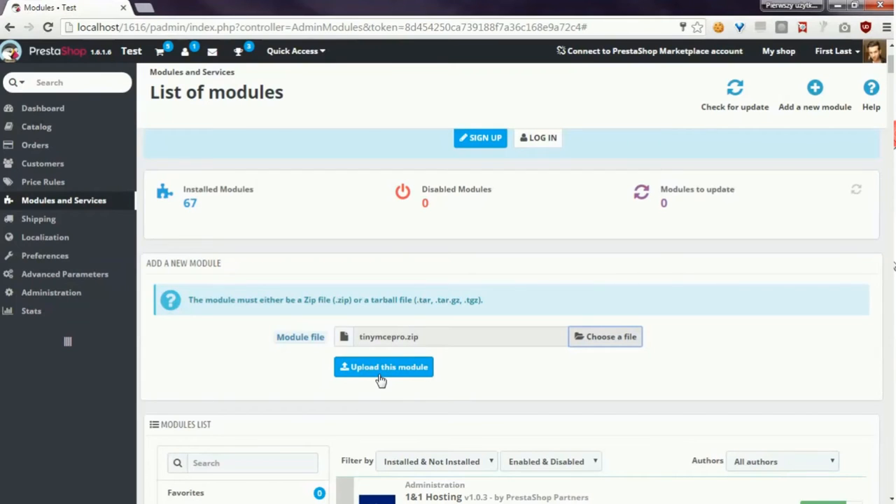
{"action": "left_click", "coordinate": [384, 366]}
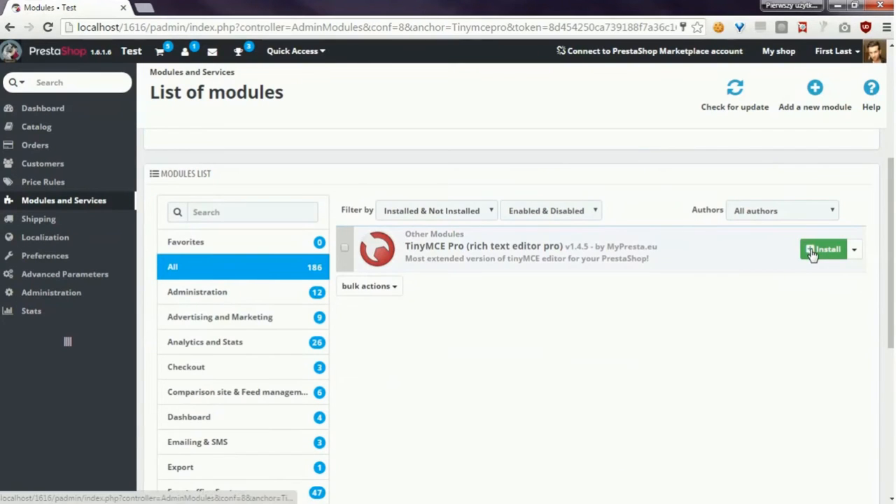
Step: Install TinyMCE Pro and view its Installation tab showing backup and reinstall
{"action": "left_click", "coordinate": [827, 249]}
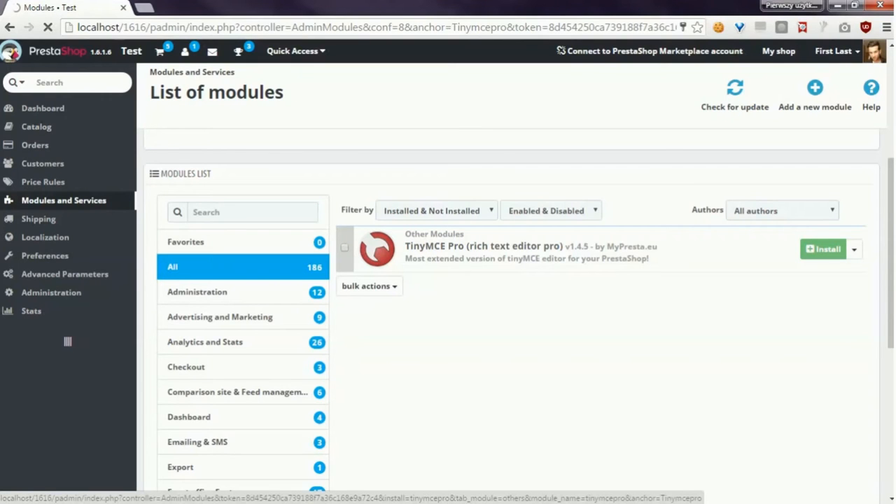
{"action": "left_click", "coordinate": [824, 249]}
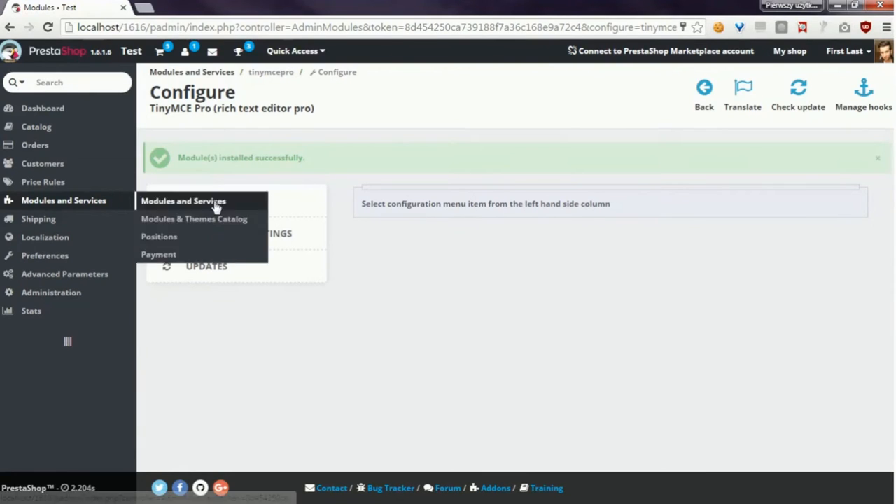
{"action": "left_click", "coordinate": [219, 200]}
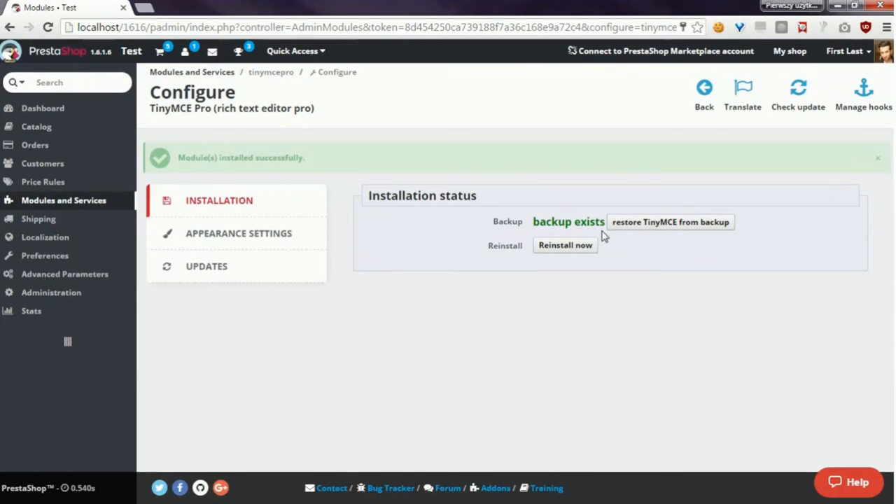
{"action": "mouse_move", "coordinate": [572, 266]}
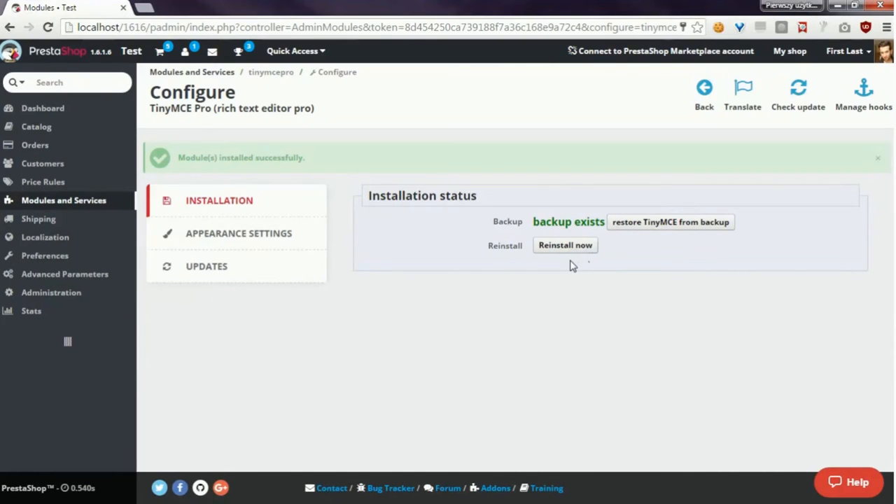
{"action": "mouse_move", "coordinate": [349, 273]}
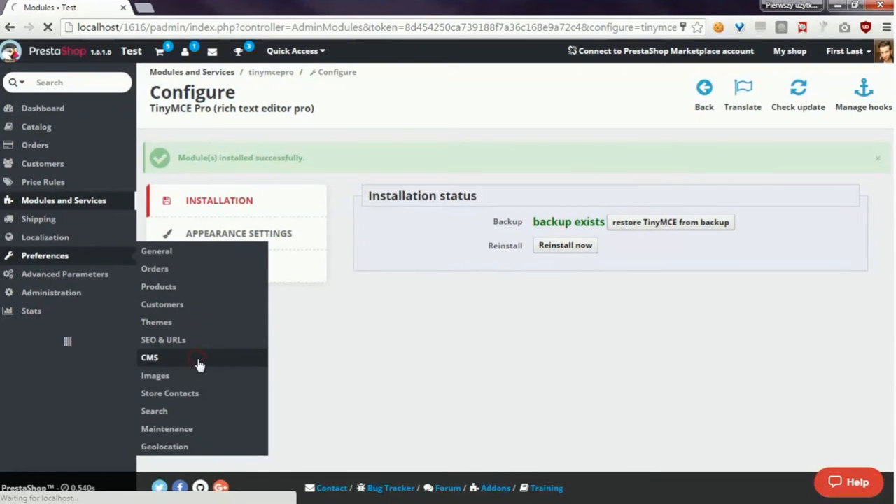
Step: Reopen the Delivery CMS page and scroll to the new TinyMCE Pro content editor
{"action": "left_click", "coordinate": [149, 357]}
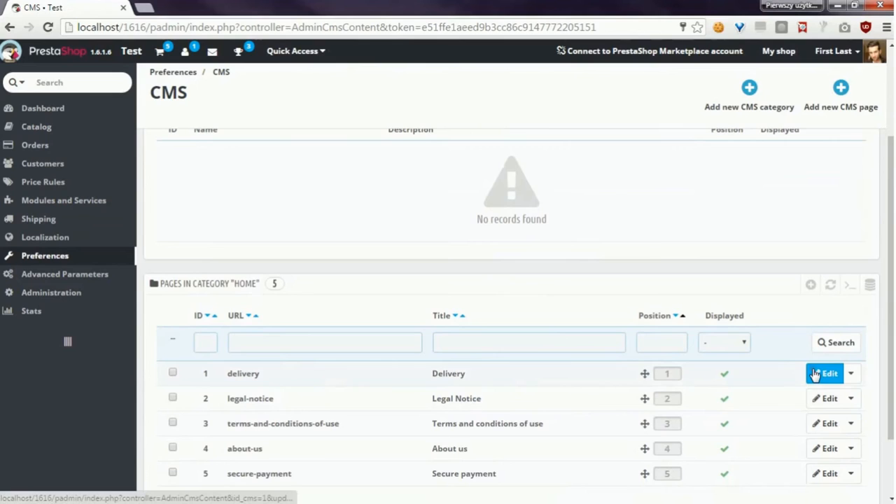
{"action": "left_click", "coordinate": [825, 373]}
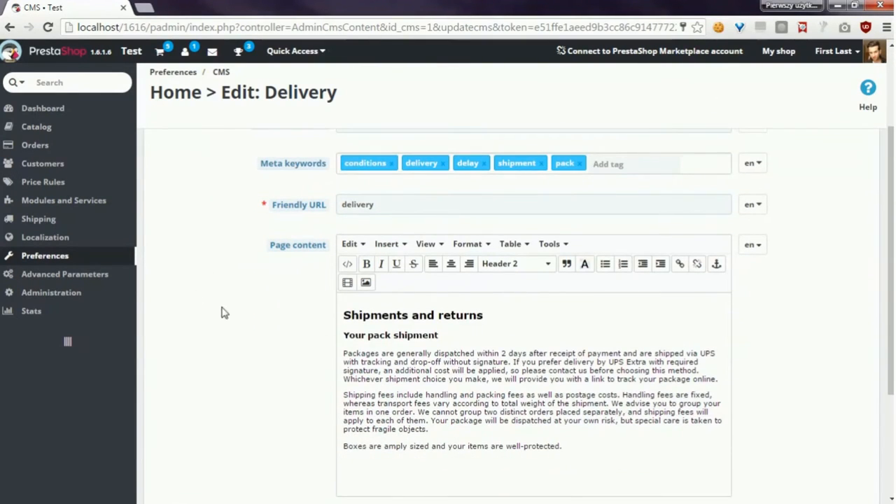
{"action": "scroll", "scroll_direction": "down", "scroll_amount": 3}
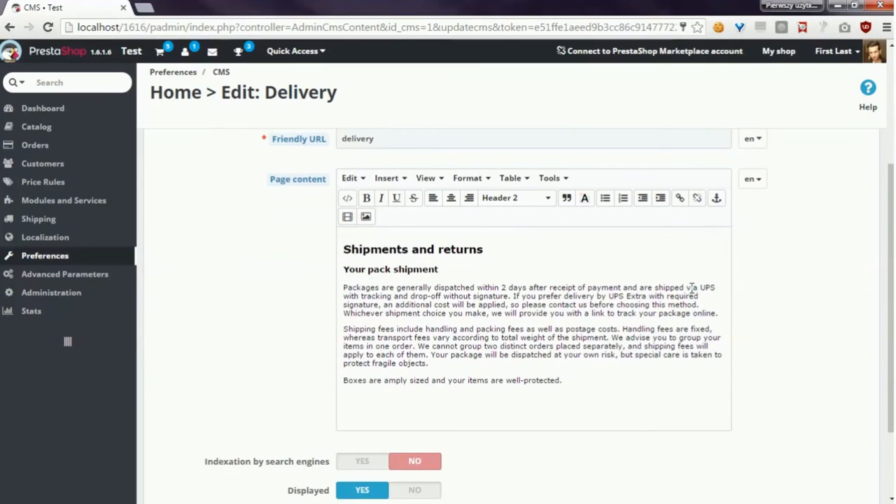
{"action": "mouse_move", "coordinate": [623, 272]}
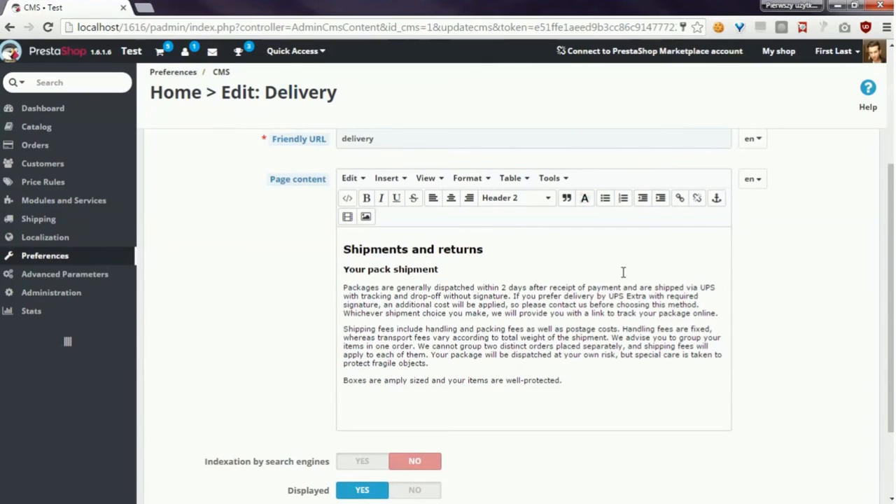
{"action": "mouse_move", "coordinate": [596, 263]}
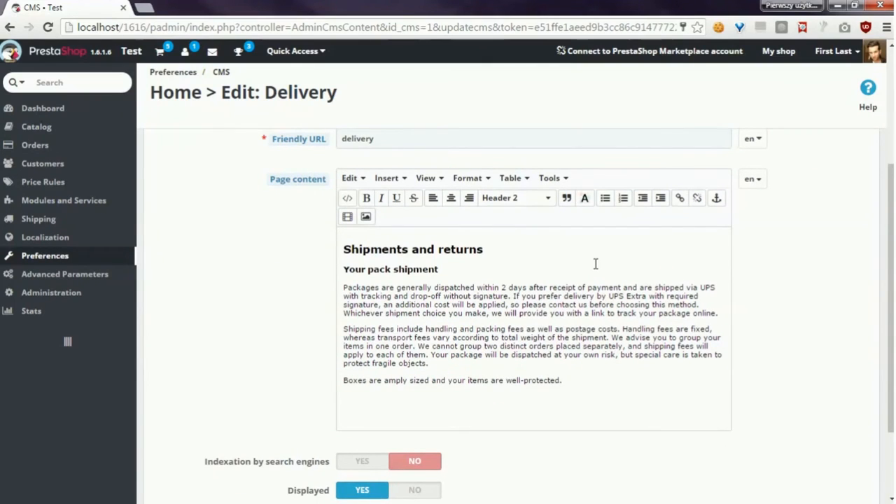
{"action": "mouse_move", "coordinate": [583, 253]}
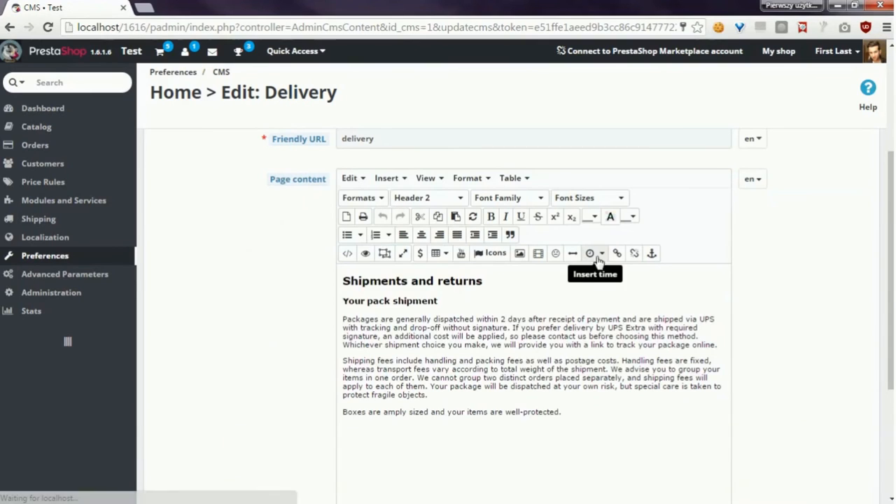
{"action": "mouse_move", "coordinate": [648, 252]}
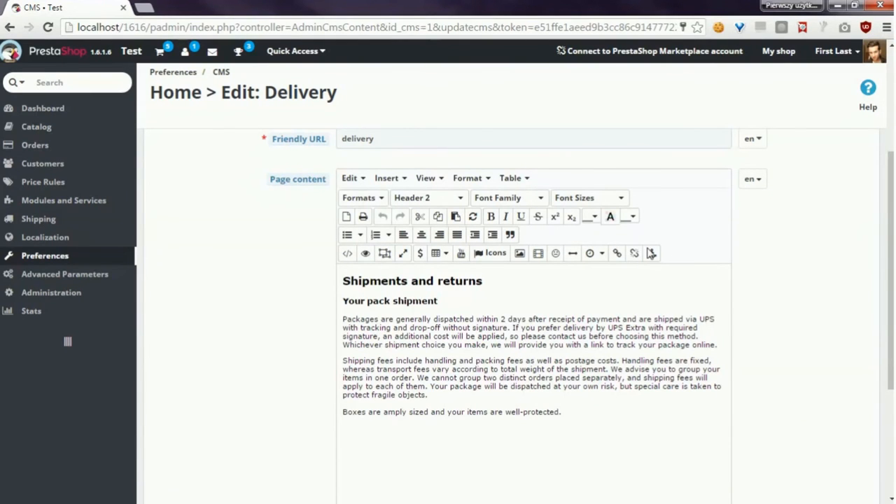
{"action": "mouse_move", "coordinate": [576, 419]}
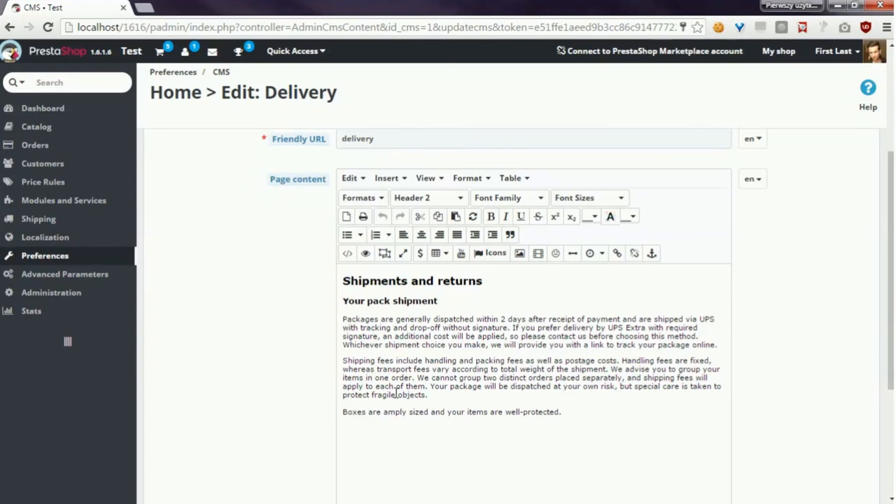
{"action": "mouse_move", "coordinate": [171, 358]}
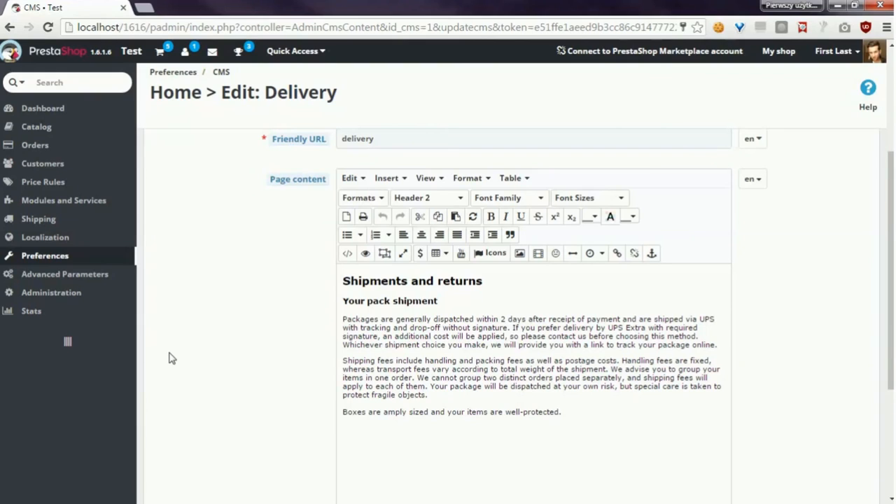